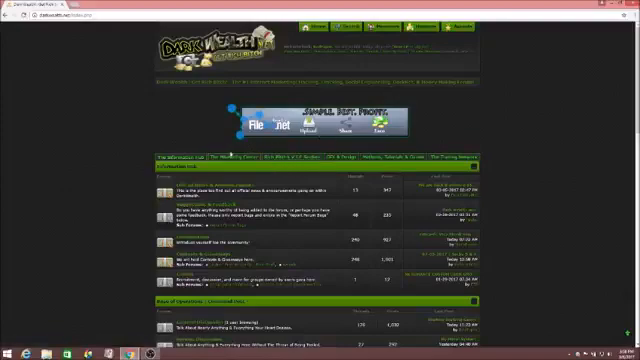
{"action": "mouse_move", "coordinate": [448, 152]}
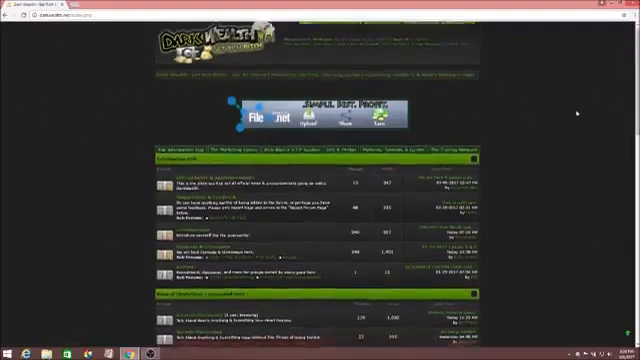
{"action": "scroll", "scroll_direction": "down", "scroll_amount": 3}
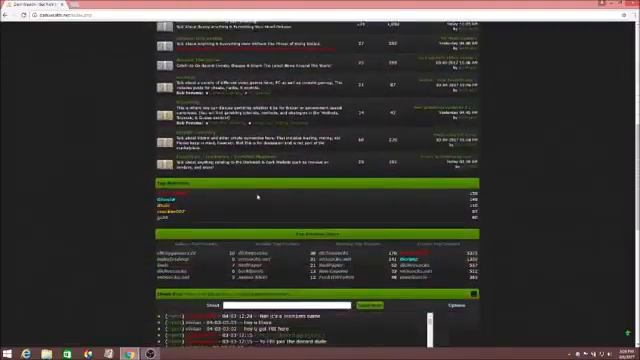